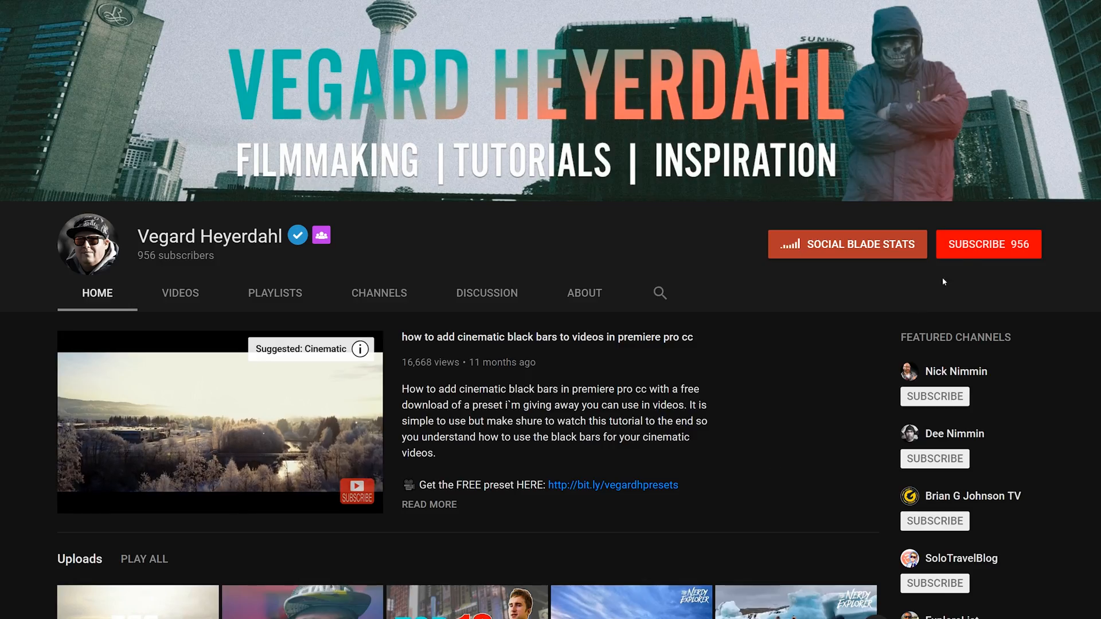
- Select the second timeline clip, the close plane-wreck shot, showing it in the program monitor
left_click(988, 243)
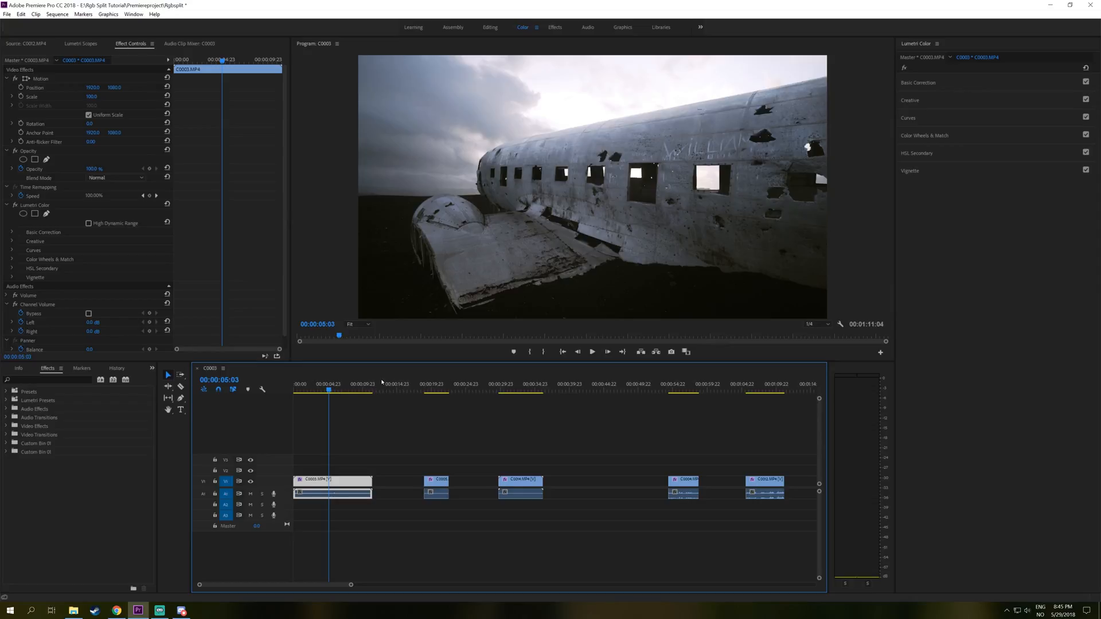
left_click(433, 385)
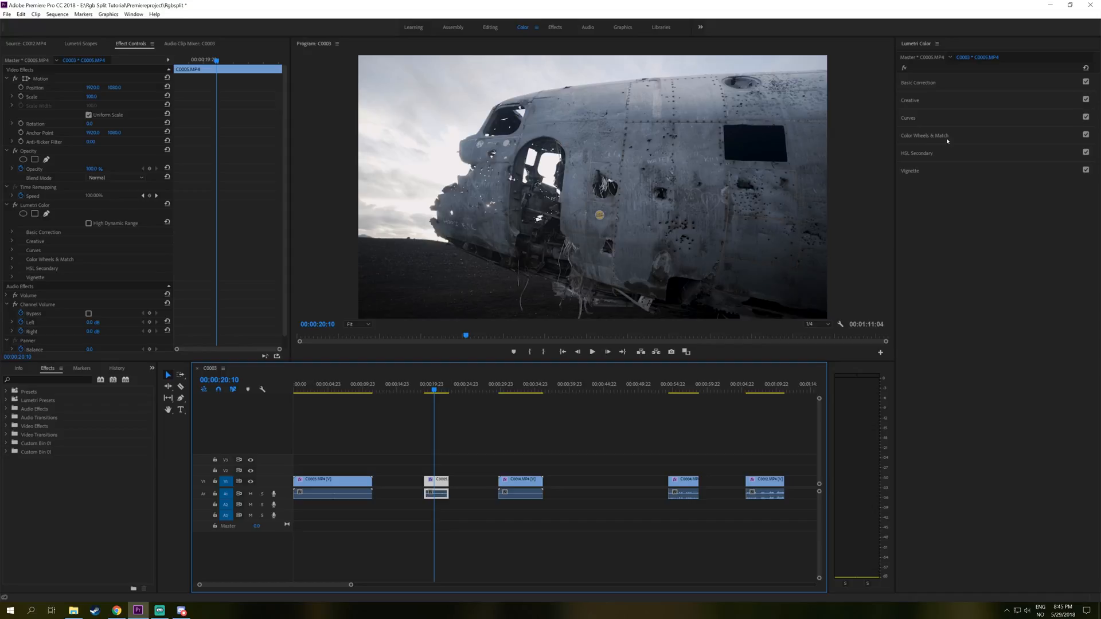
- Enable Comparison View under Color Wheels & Match with the first plane shot as reference
left_click(925, 135)
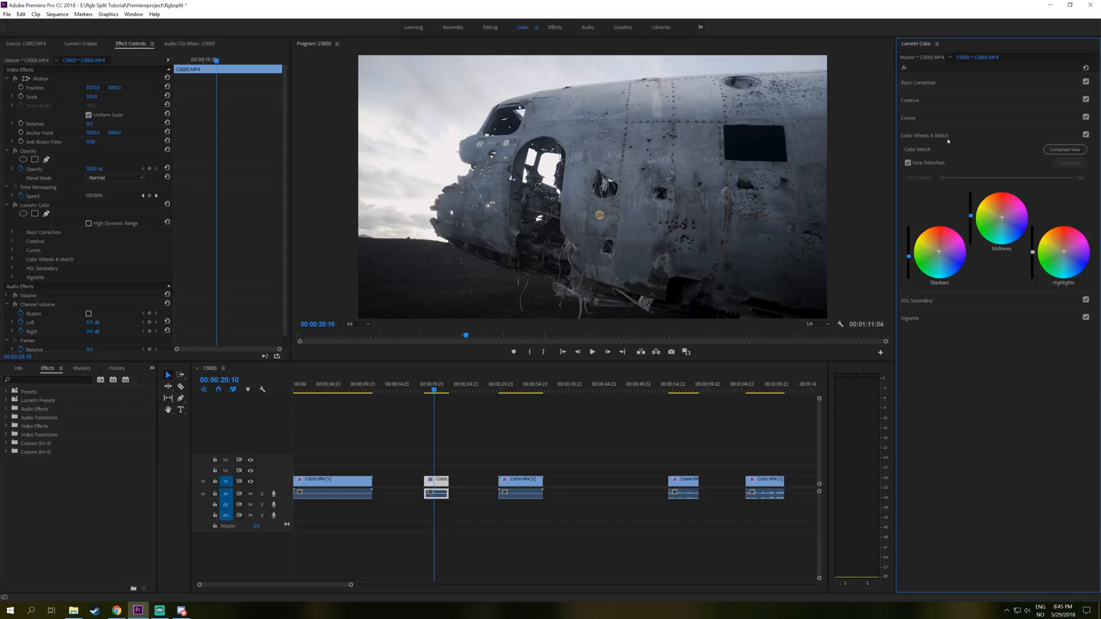
mouse_move(1065, 149)
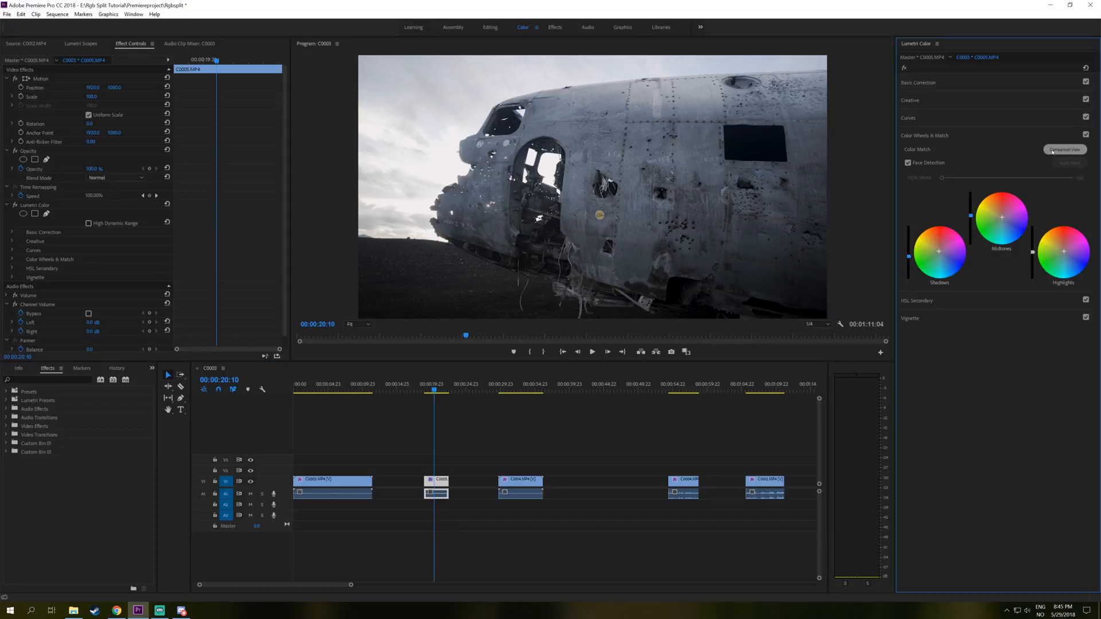
left_click(1065, 150)
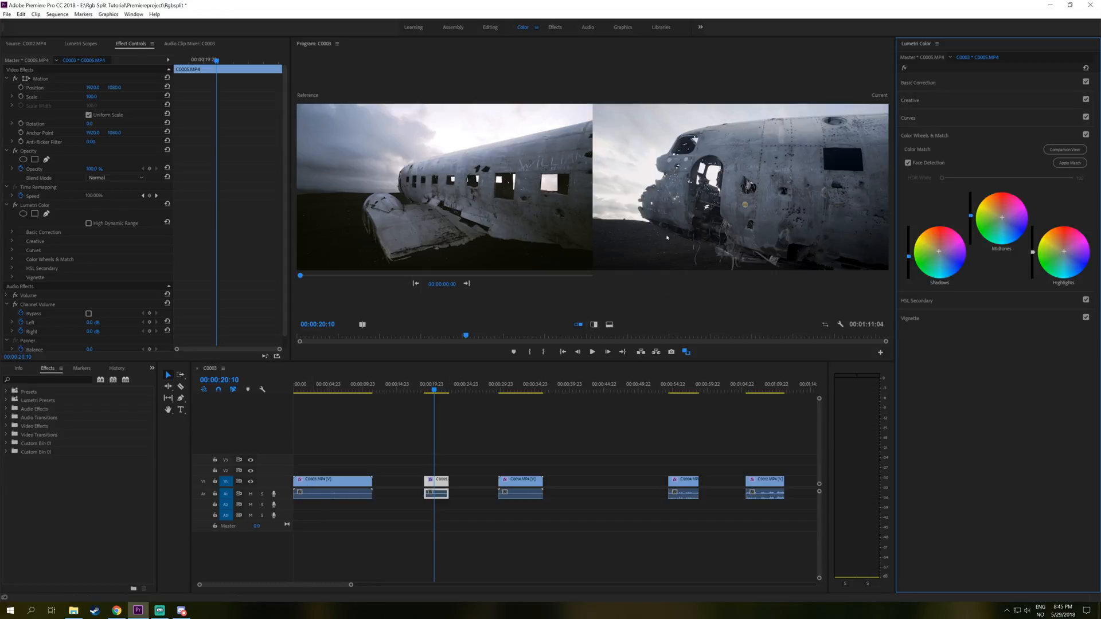
mouse_move(718, 231)
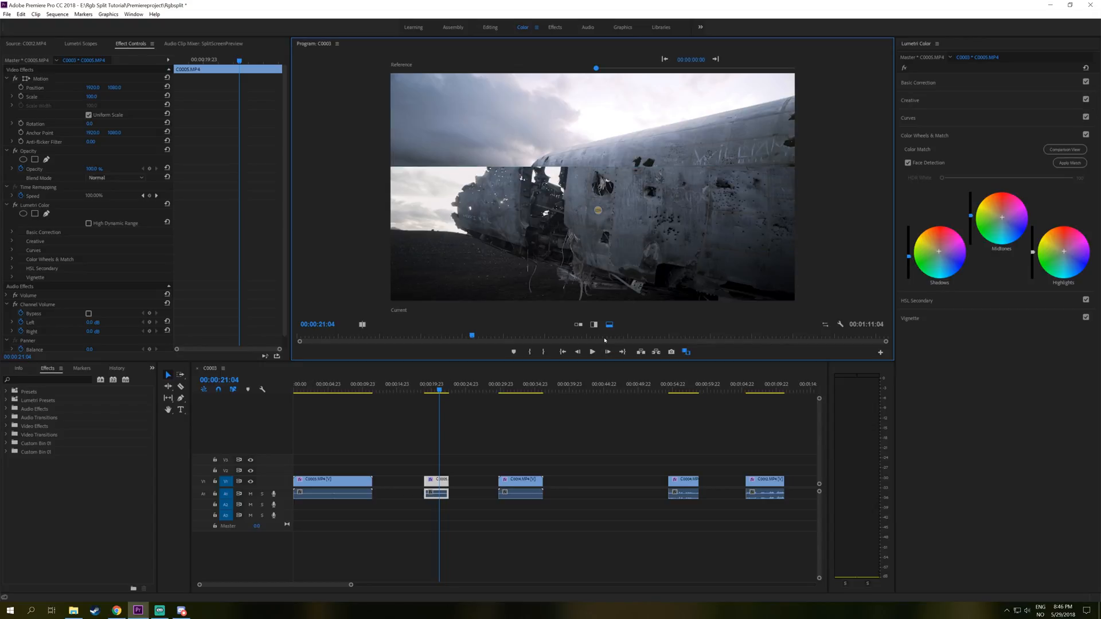
- Use the Side by Side layout and Apply Match to pull the fuselage clip toward the reference
left_click(577, 325)
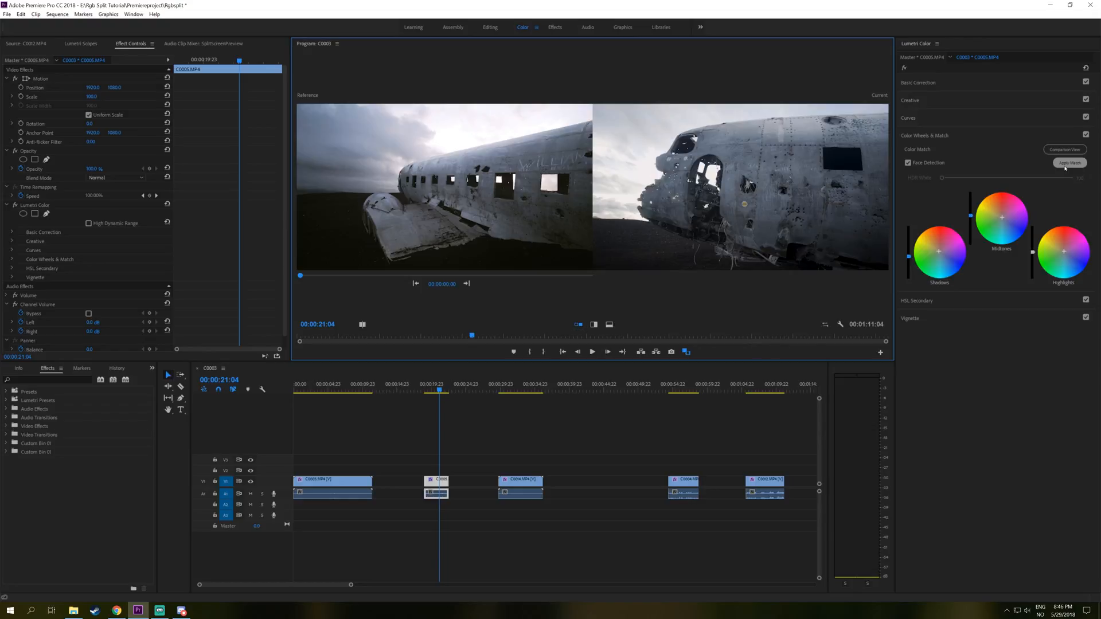
left_click(1070, 163)
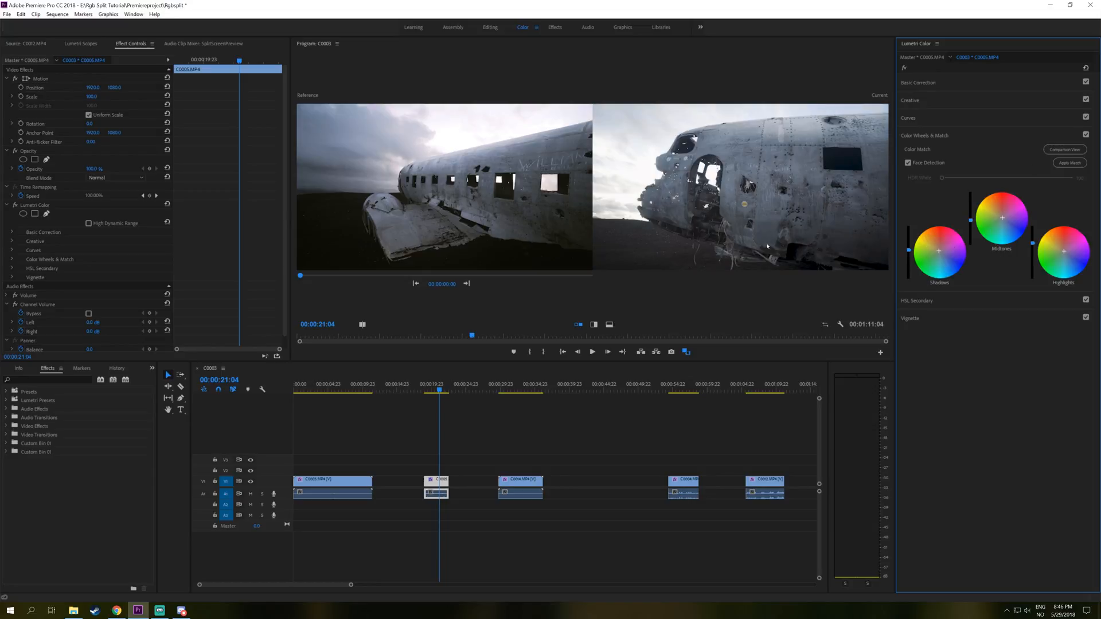
mouse_move(756, 263)
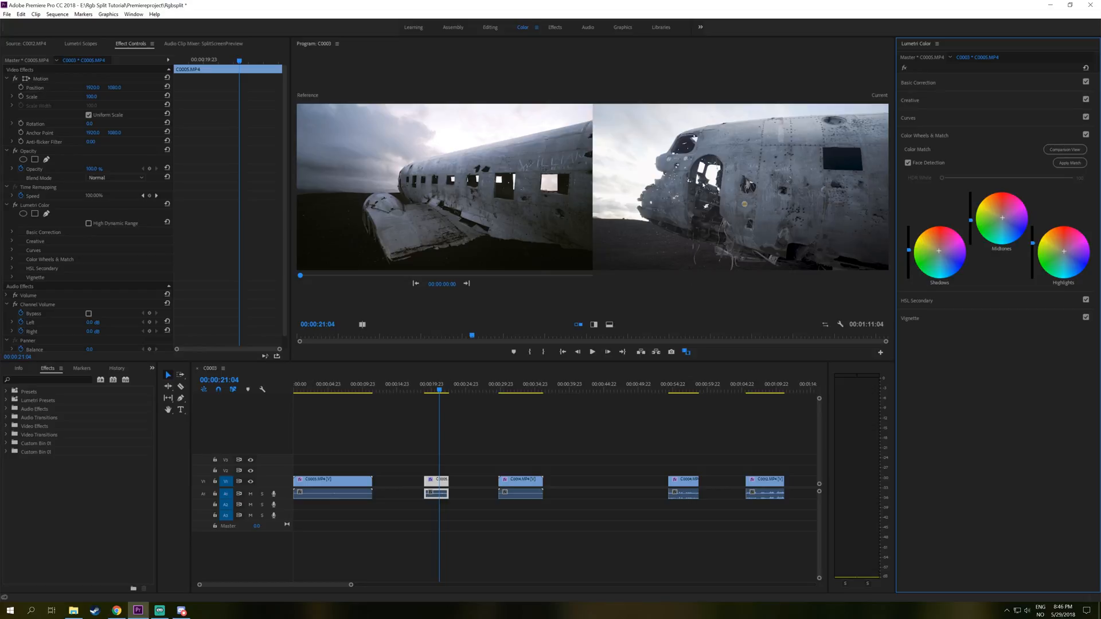
mouse_move(928, 149)
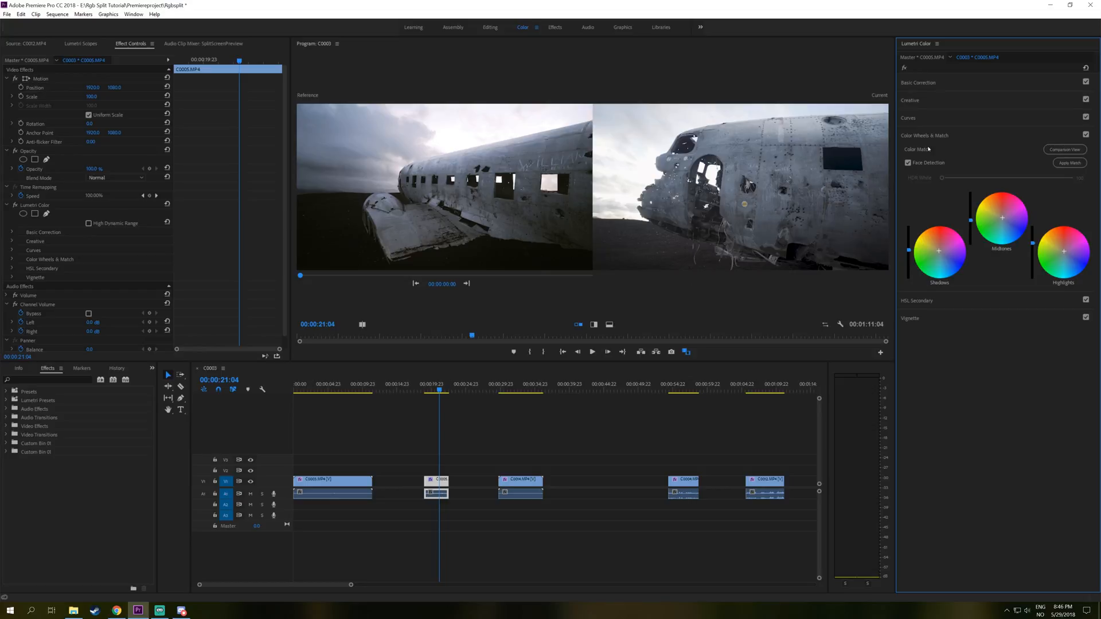
- In Basic Correction, pull down Shadows, Blacks and Exposure on the matched fuselage clip
left_click(917, 82)
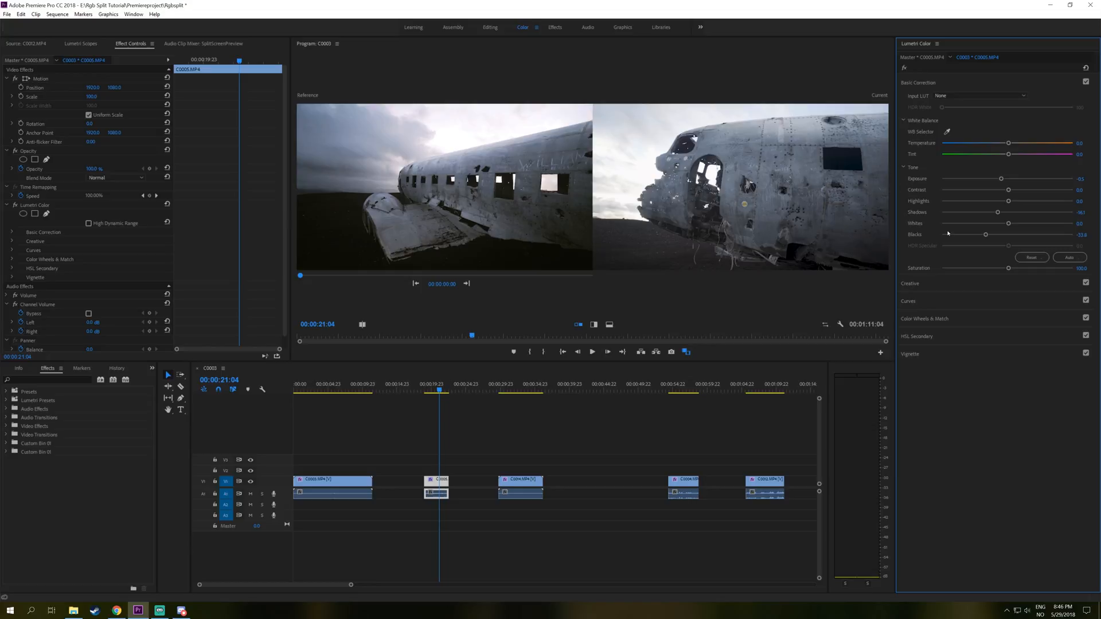
left_click_drag(997, 212, 996, 212)
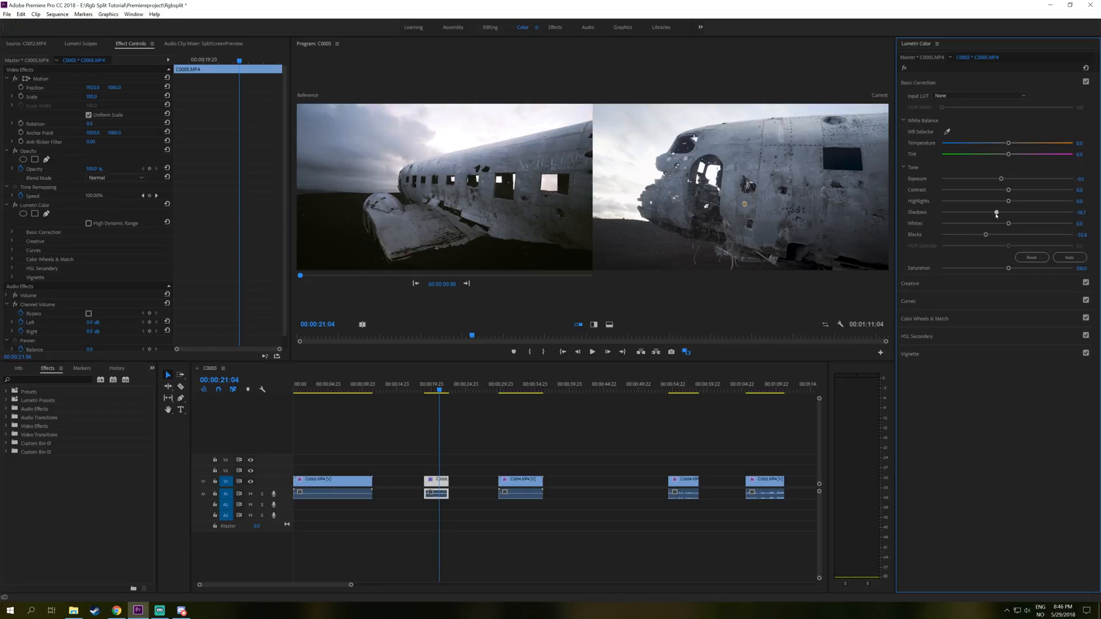
left_click_drag(996, 213, 987, 213)
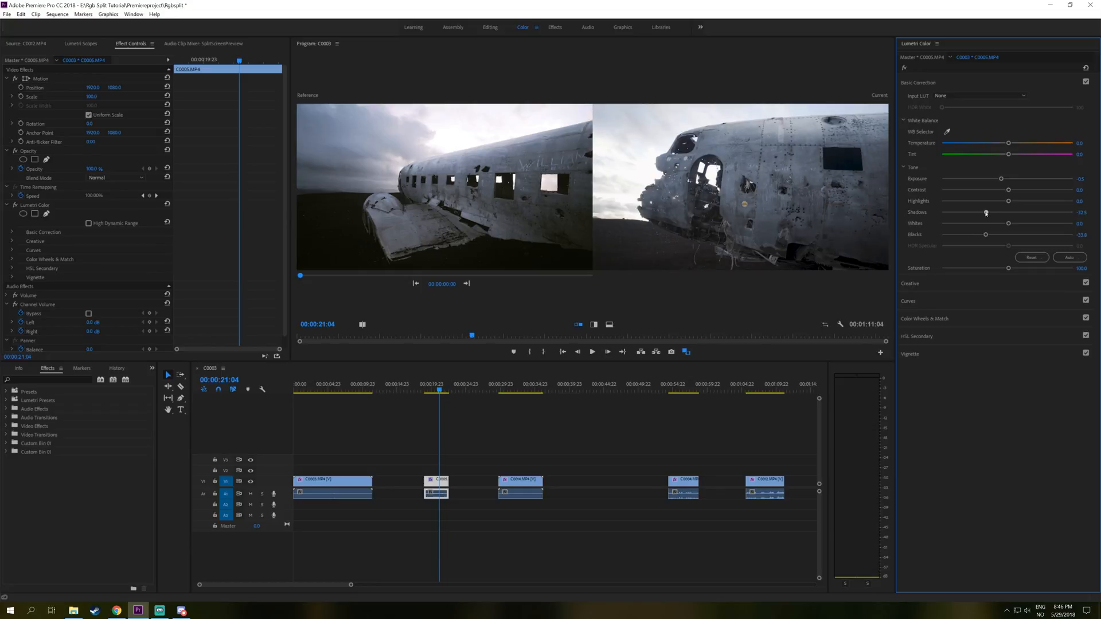
left_click_drag(1008, 234, 971, 234)
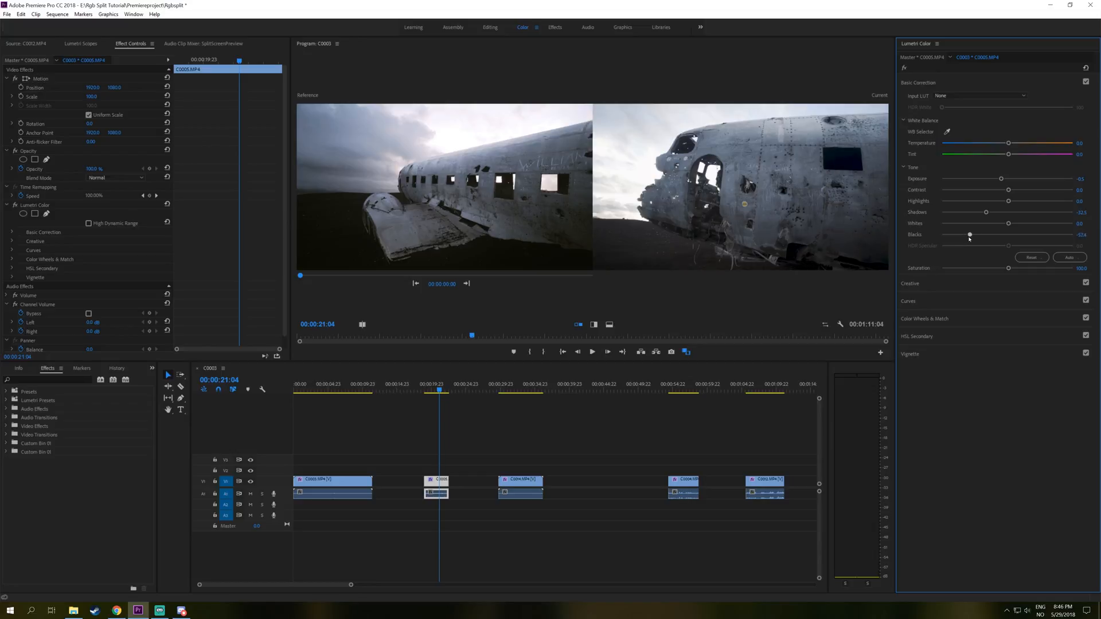
left_click_drag(970, 234, 976, 234)
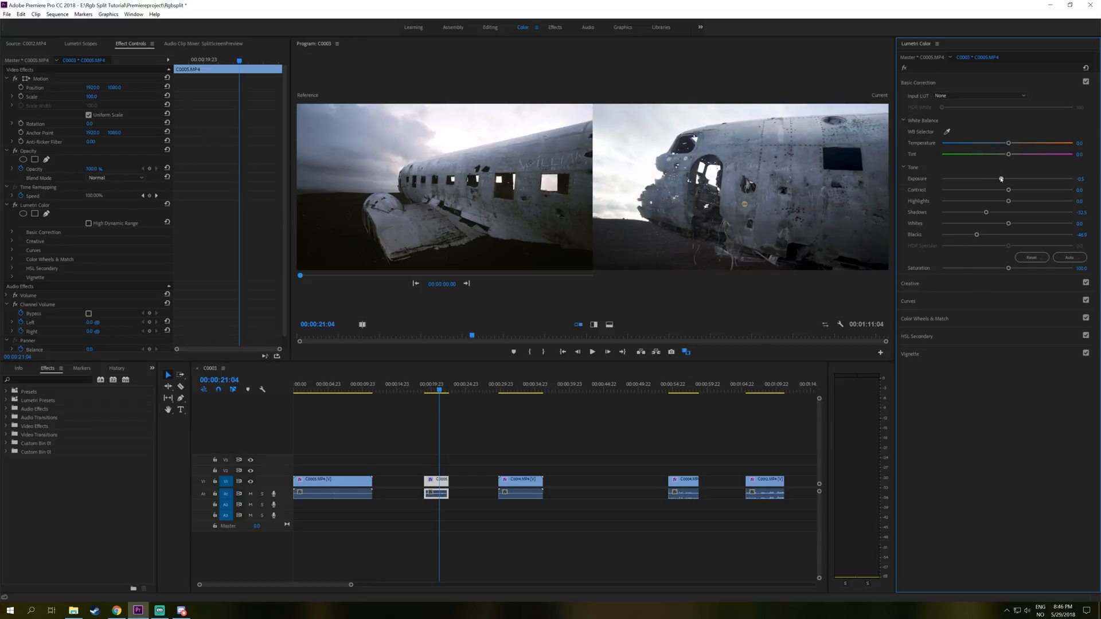
left_click_drag(1000, 179, 994, 179)
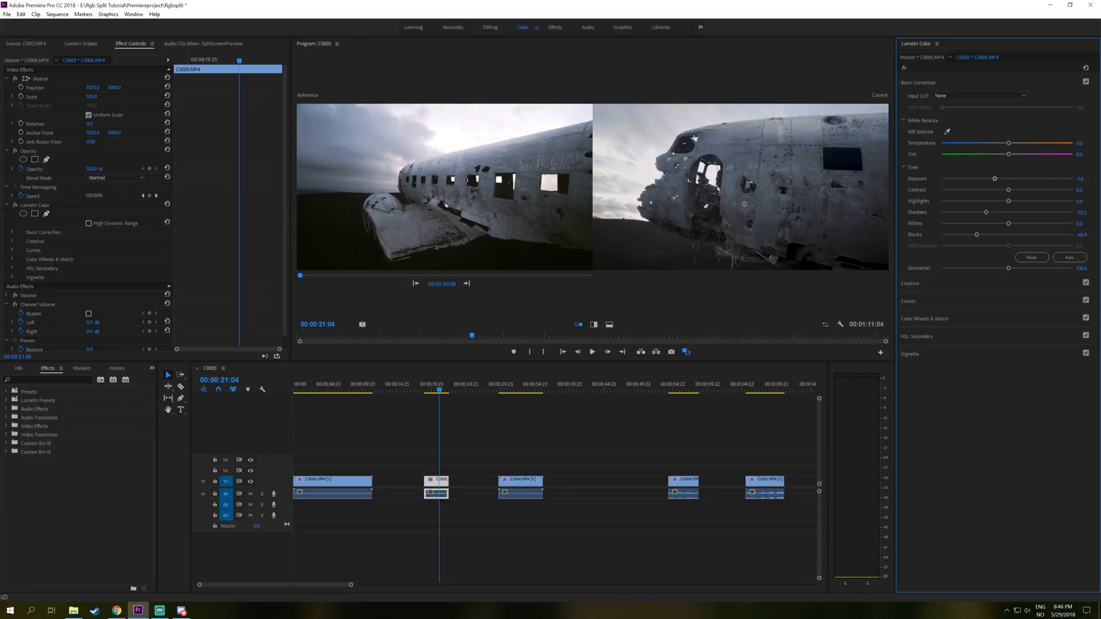
left_click(520, 481)
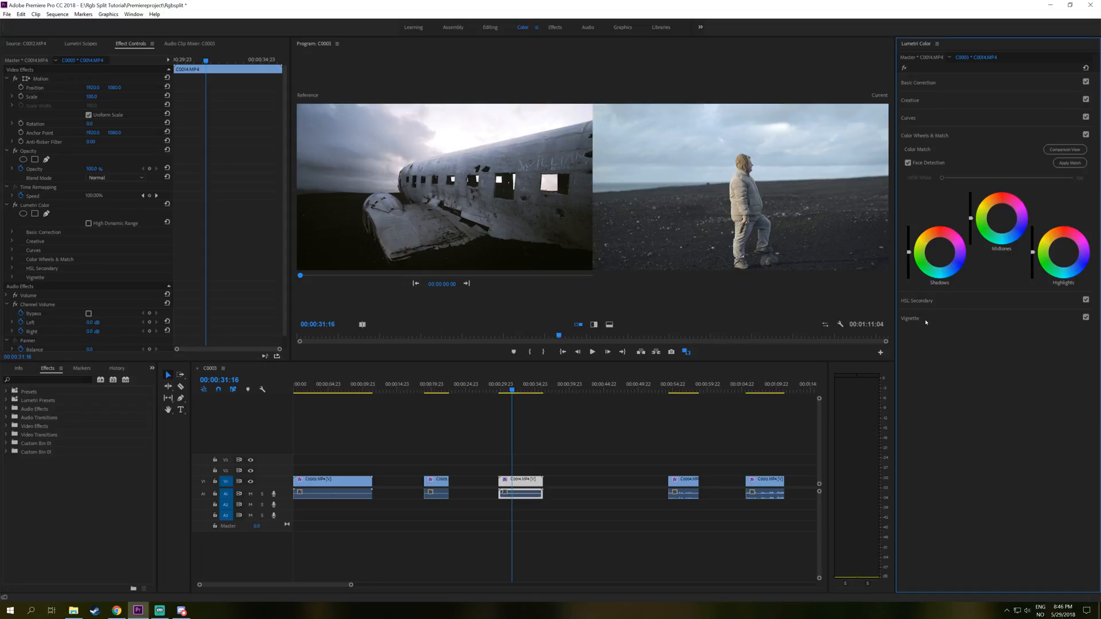
- Make the last clip, the man before the temple, the Current side against the plane reference
left_click(1069, 162)
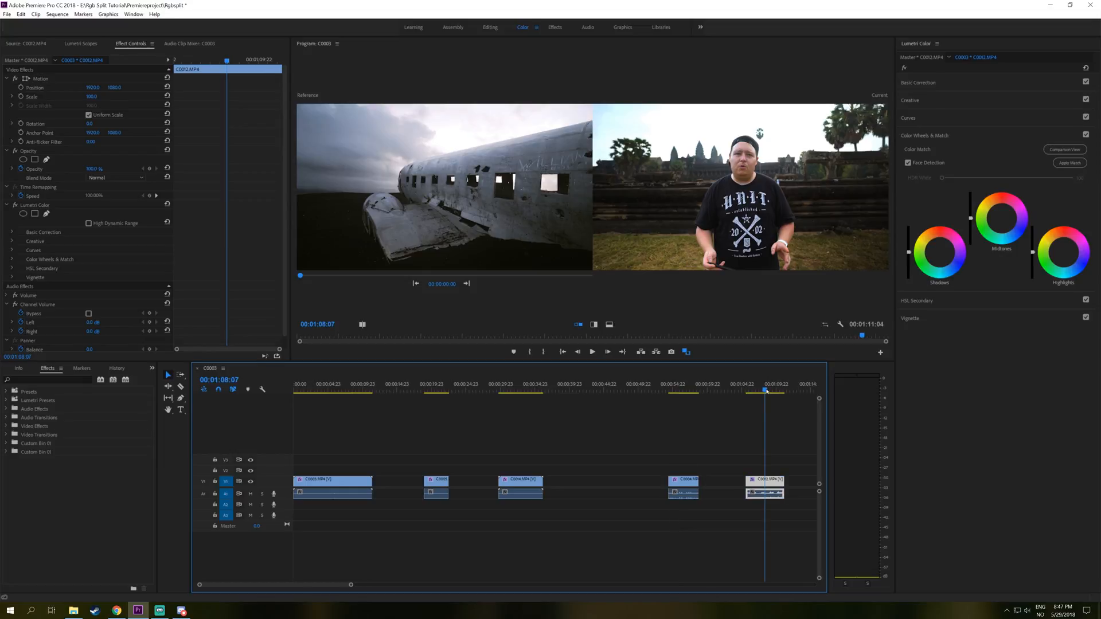
- Select the fourth clip and scrub the reference playhead to the medium temple shot
left_click(679, 390)
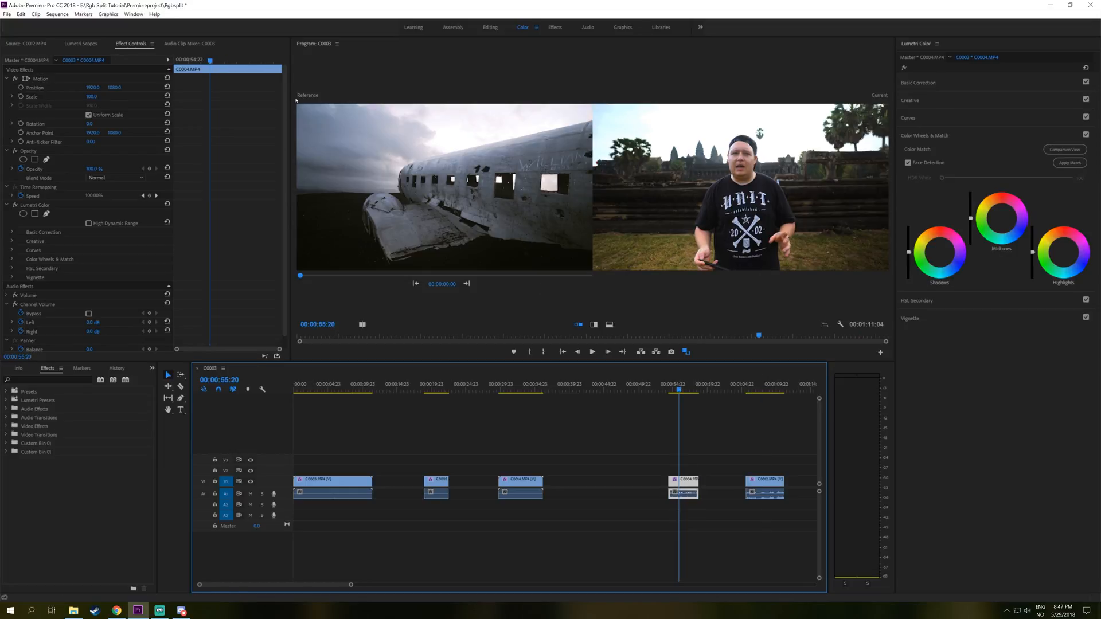
mouse_move(299, 276)
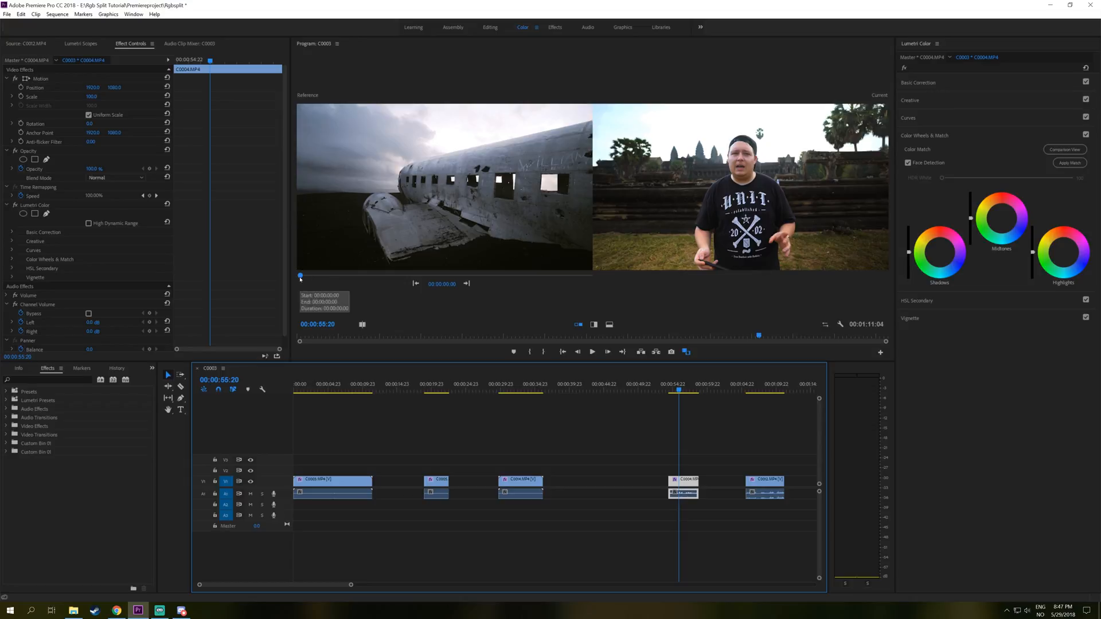
left_click_drag(299, 275, 334, 275)
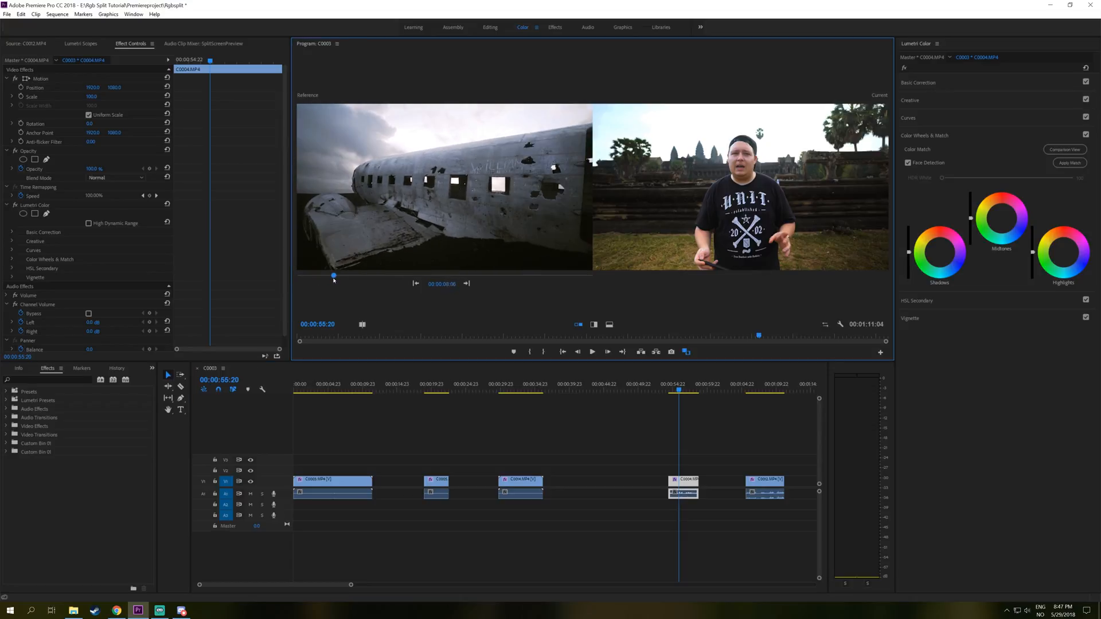
left_click_drag(334, 275, 427, 275)
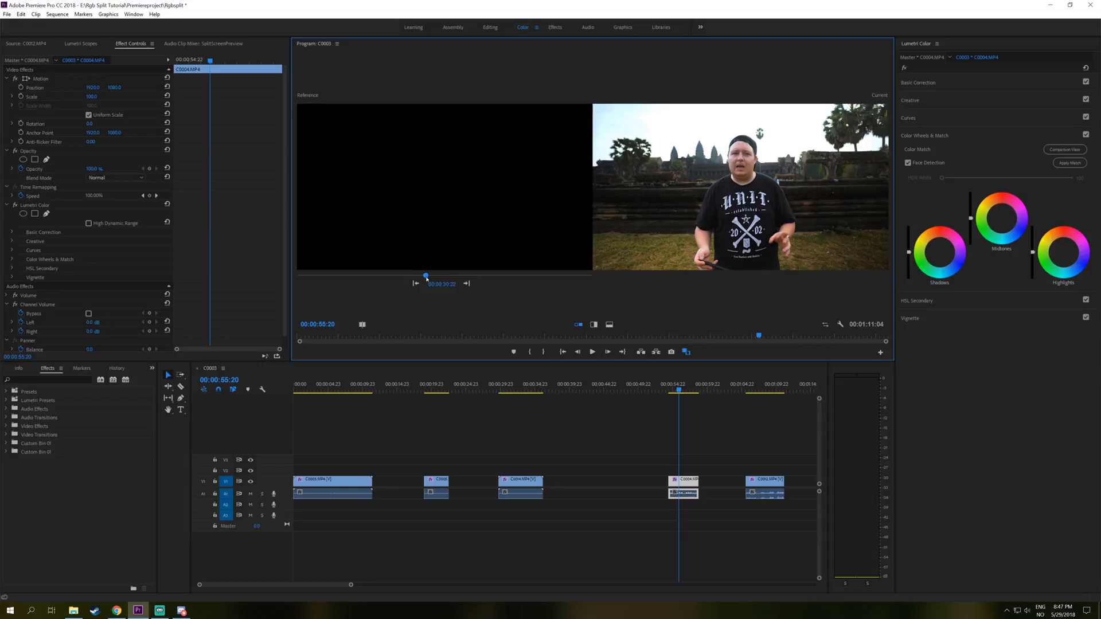
left_click_drag(424, 276, 509, 276)
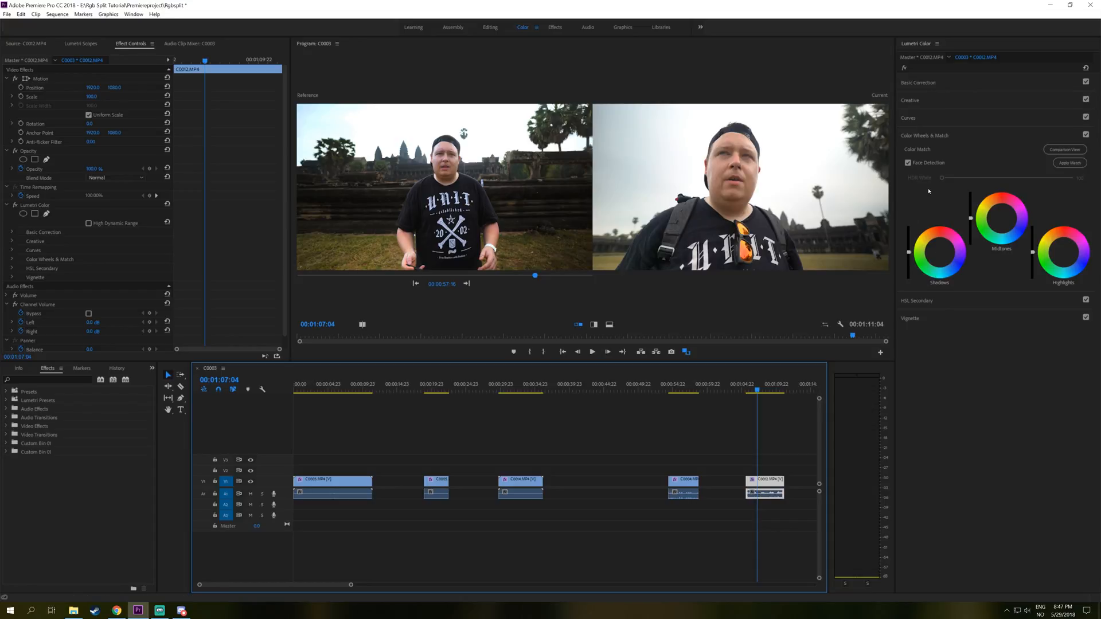
- Re-enable Face Detection and Apply Match on the presenter close-up against the temple reference
left_click(908, 162)
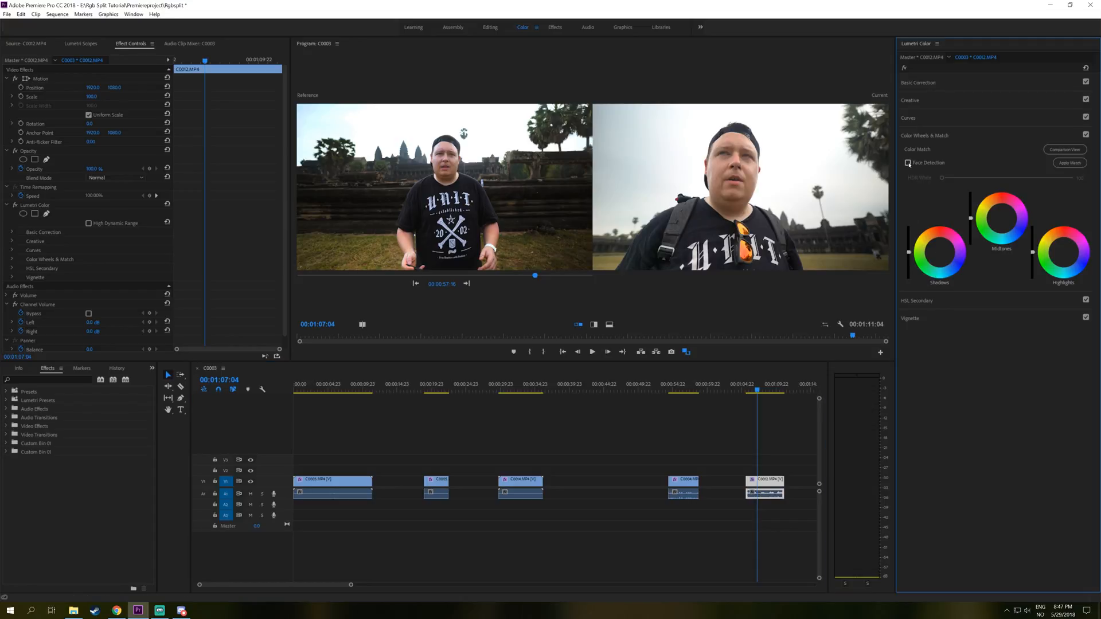
left_click(909, 163)
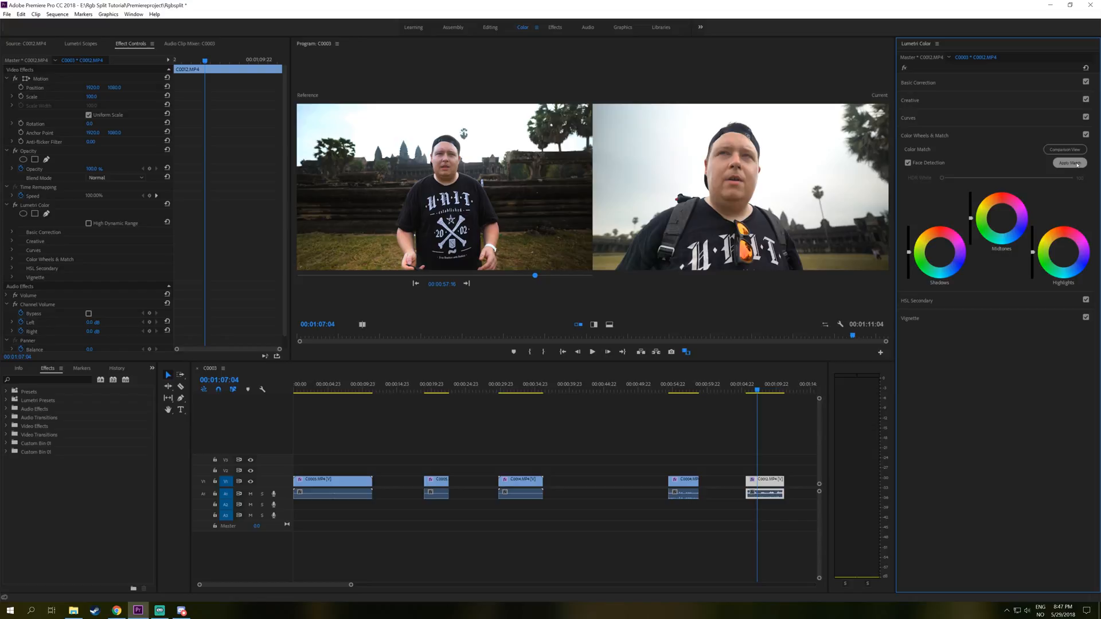
left_click(1069, 161)
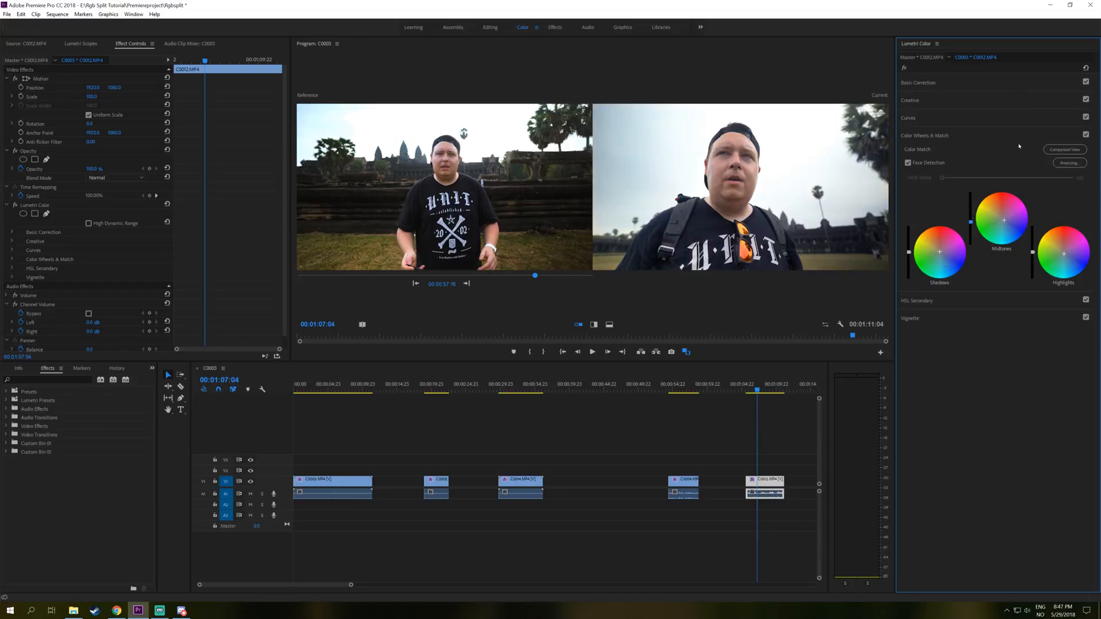